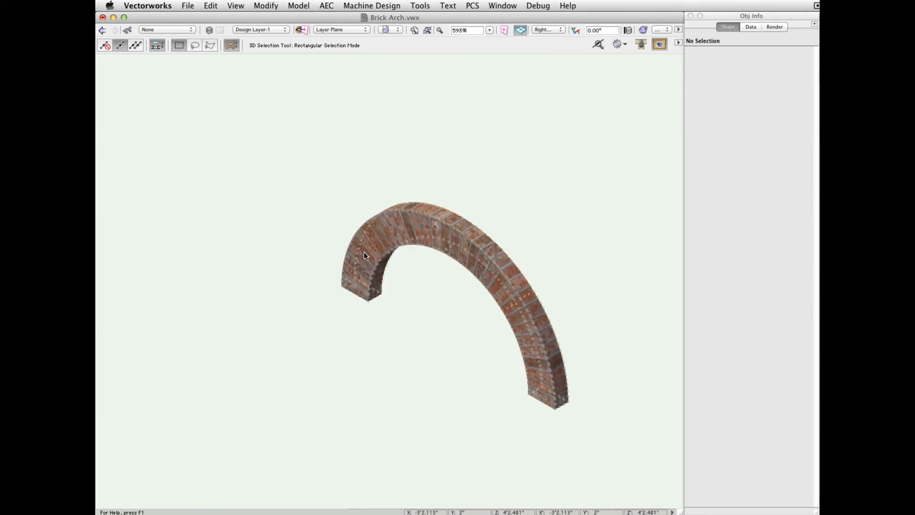
Step: Deselect the example arch and draw an 8" by 4" brick rectangle
{"action": "left_click", "coordinate": [560, 30]}
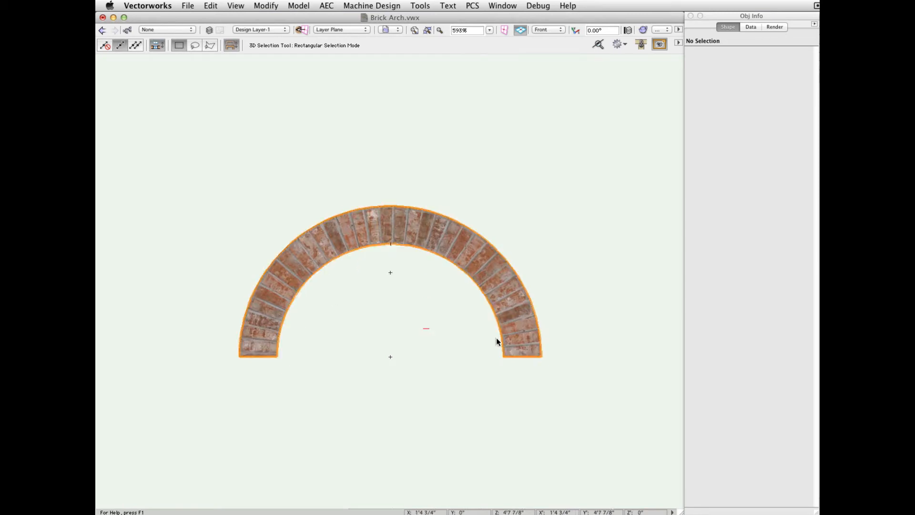
{"action": "left_click", "coordinate": [553, 299]}
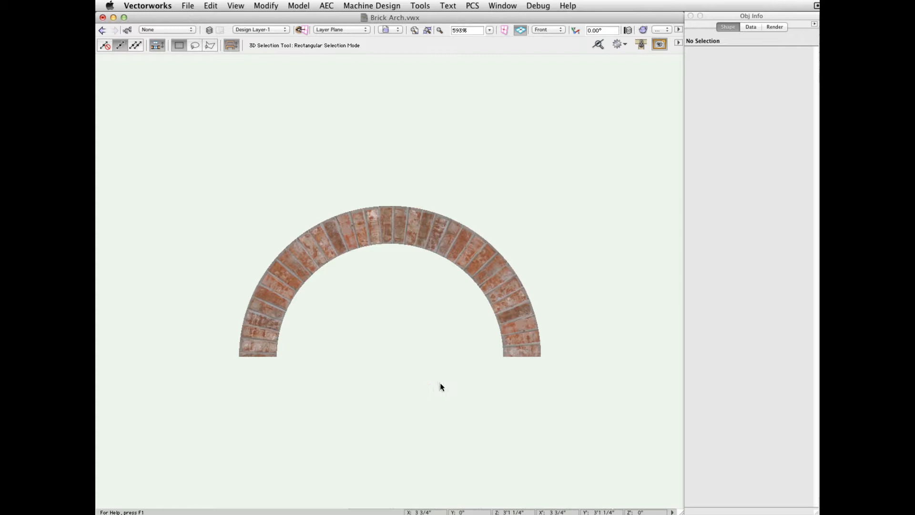
{"action": "left_click", "coordinate": [498, 252]}
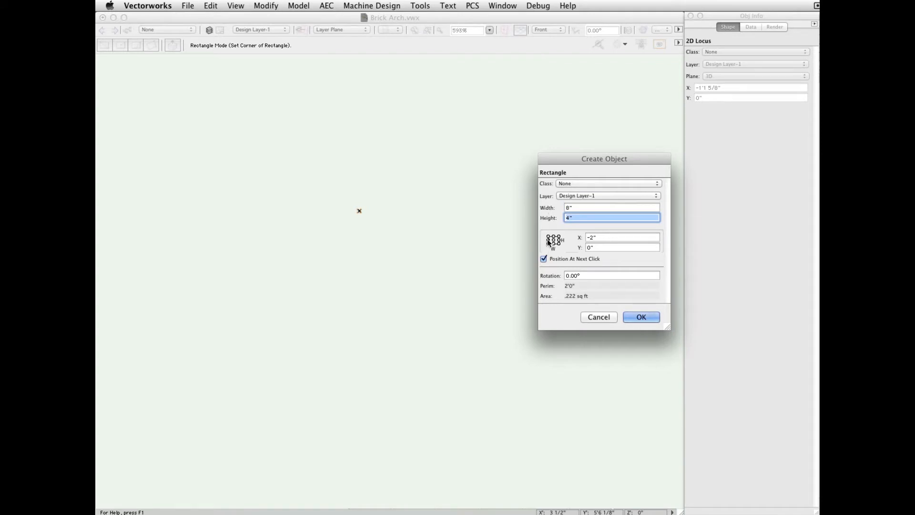
{"action": "mouse_move", "coordinate": [549, 239]}
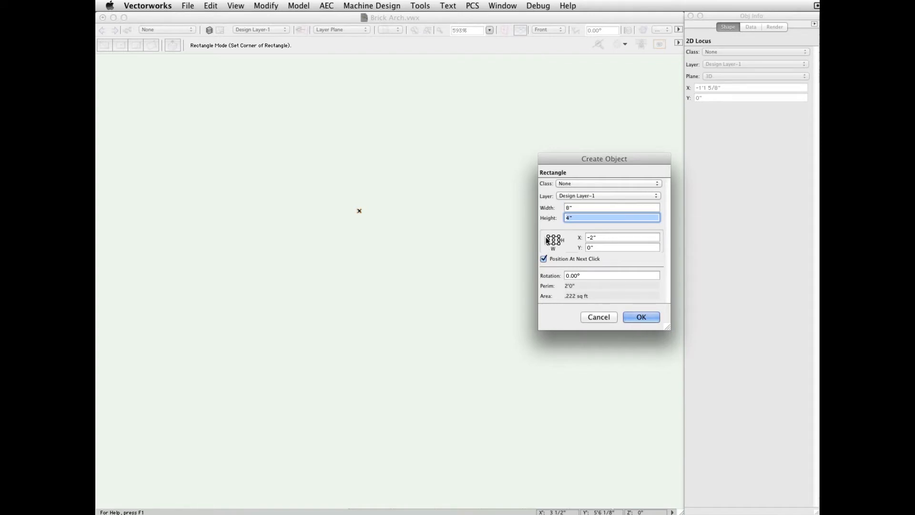
{"action": "left_click", "coordinate": [642, 317]}
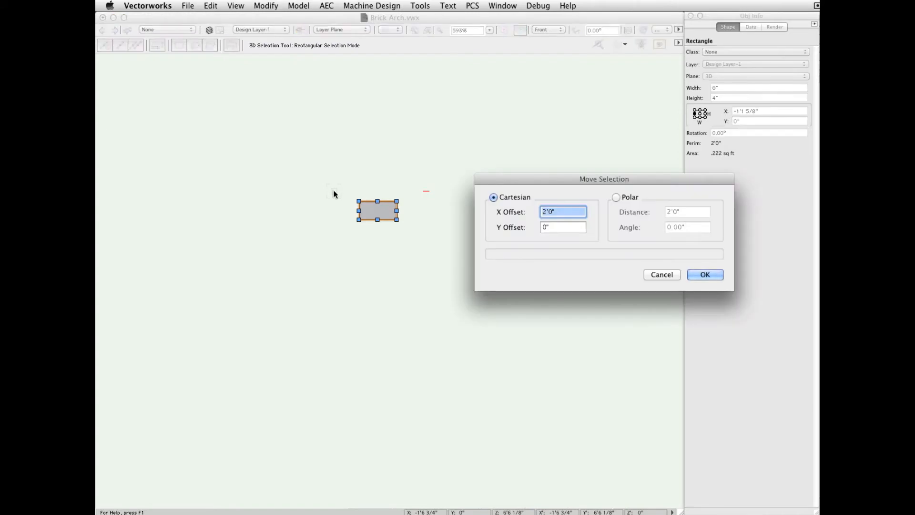
Step: Move the rectangle 24" right, then select it together with the locus point
{"action": "type", "text": "24"}
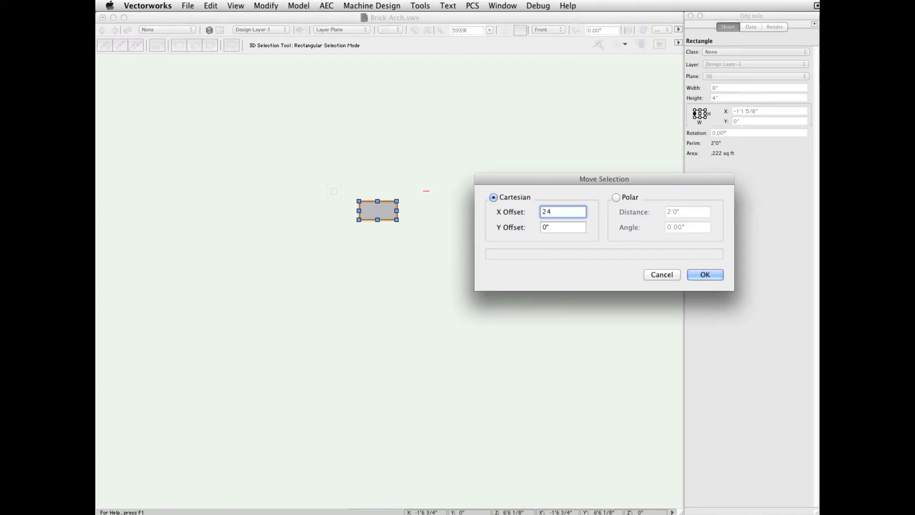
{"action": "left_click", "coordinate": [705, 275]}
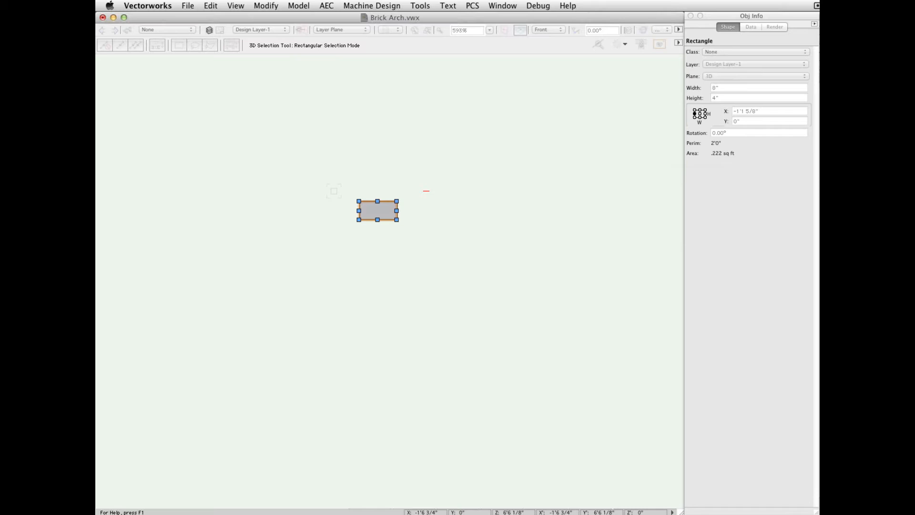
{"action": "left_click_drag", "start_coordinate": [378, 211], "coordinate": [491, 210]}
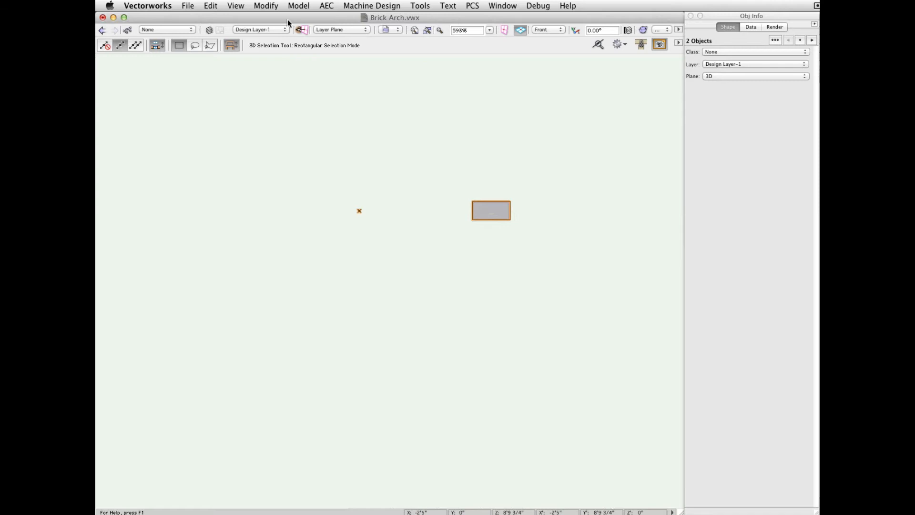
Step: Sweep the brick rectangle with a 180° arc angle and 10° segment angle
{"action": "left_click", "coordinate": [299, 5]}
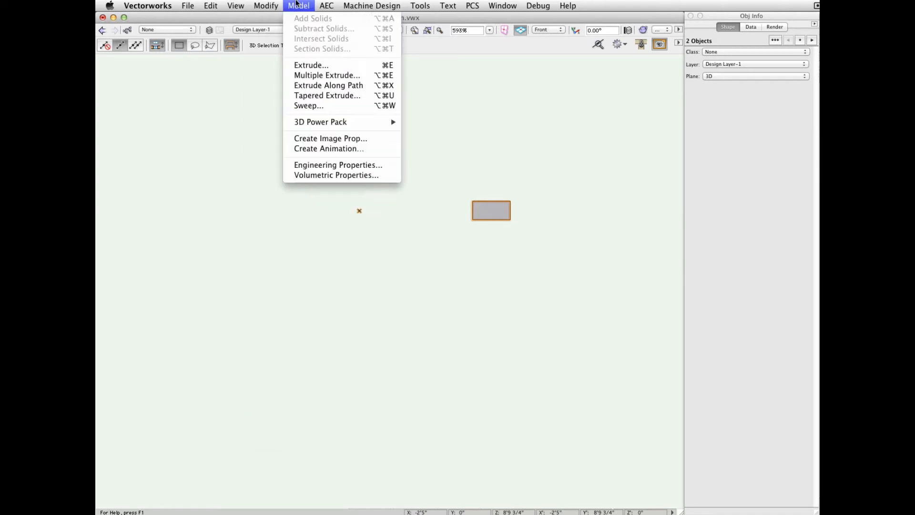
{"action": "left_click", "coordinate": [309, 106]}
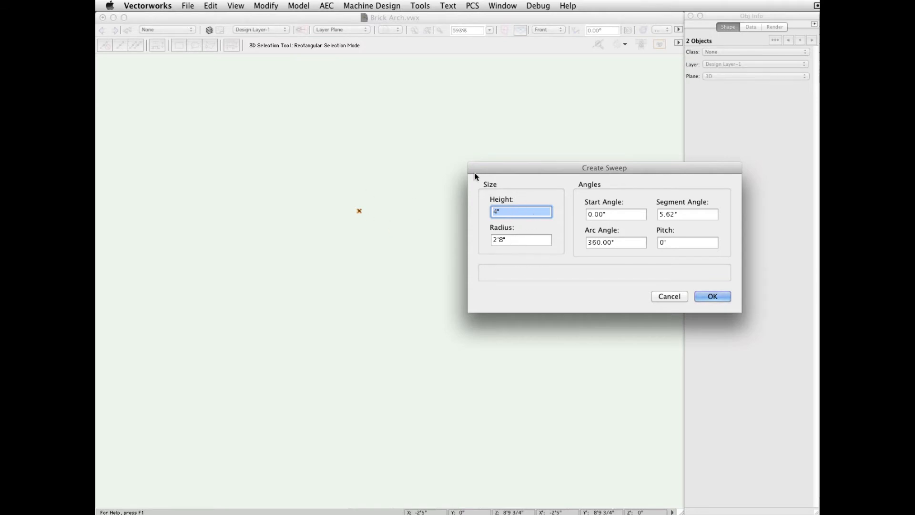
{"action": "left_click", "coordinate": [615, 214]}
{"action": "type", "text": "180"}
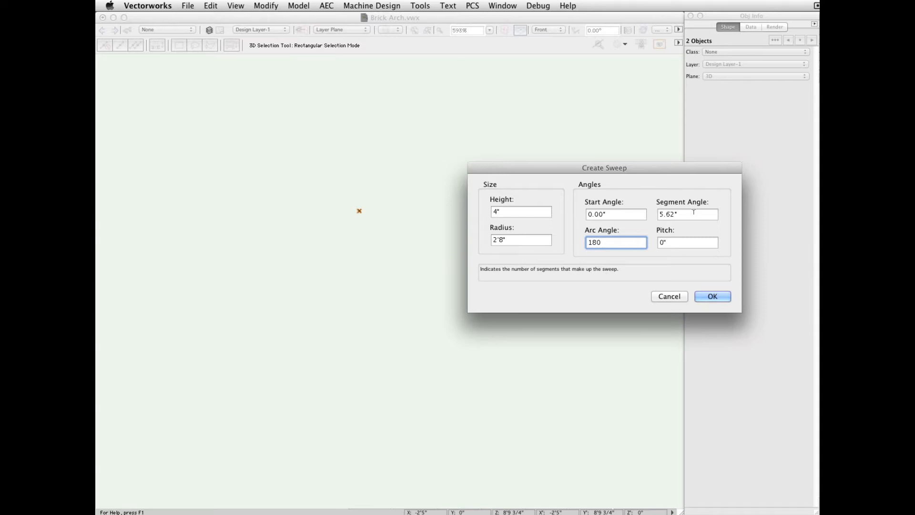
{"action": "left_click", "coordinate": [687, 214]}
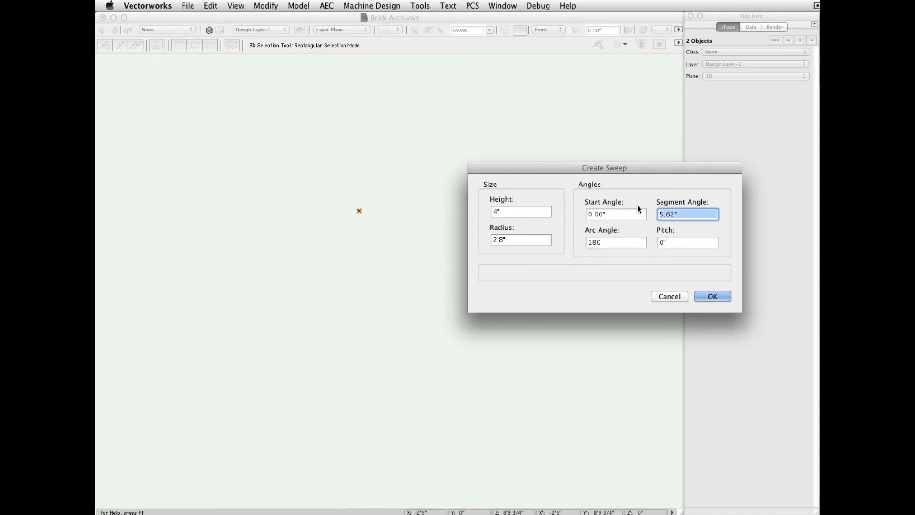
{"action": "type", "text": "1"}
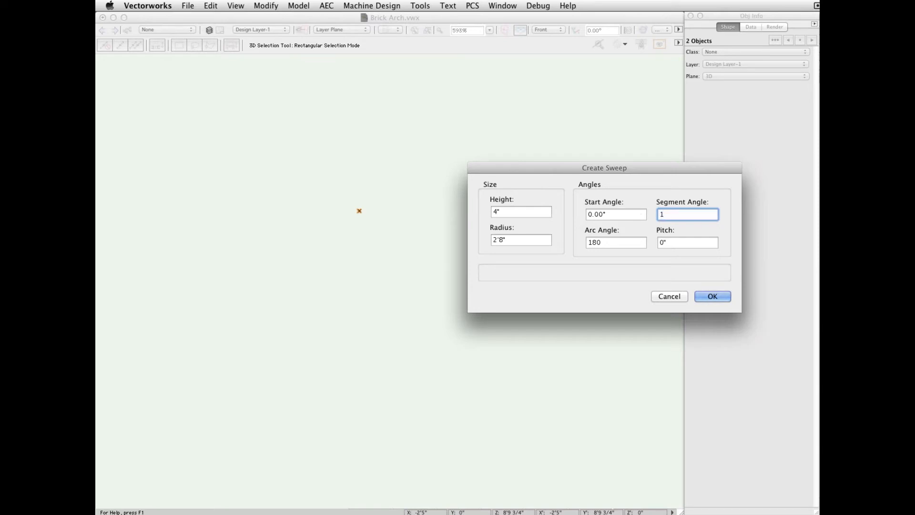
{"action": "left_click", "coordinate": [713, 296]}
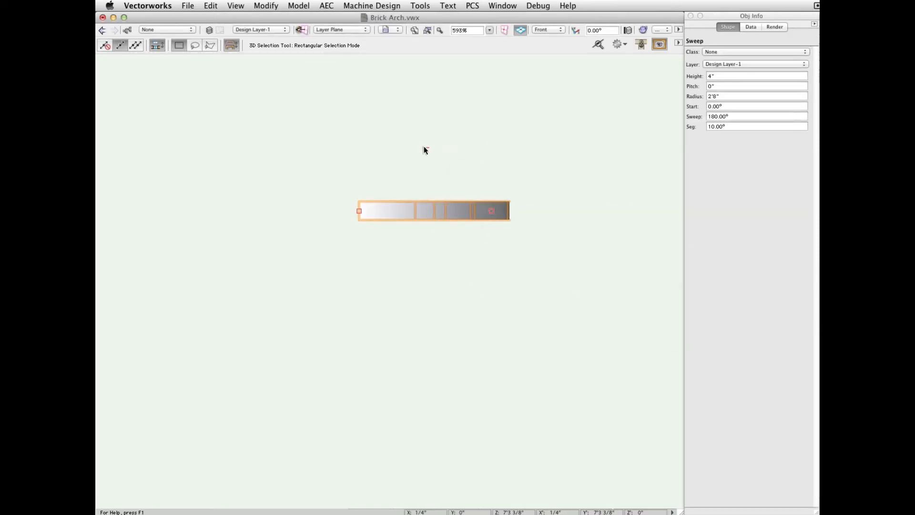
Step: Rotate the sweep 90° left so the half-circle arch stands upright in front view
{"action": "left_click", "coordinate": [424, 150]}
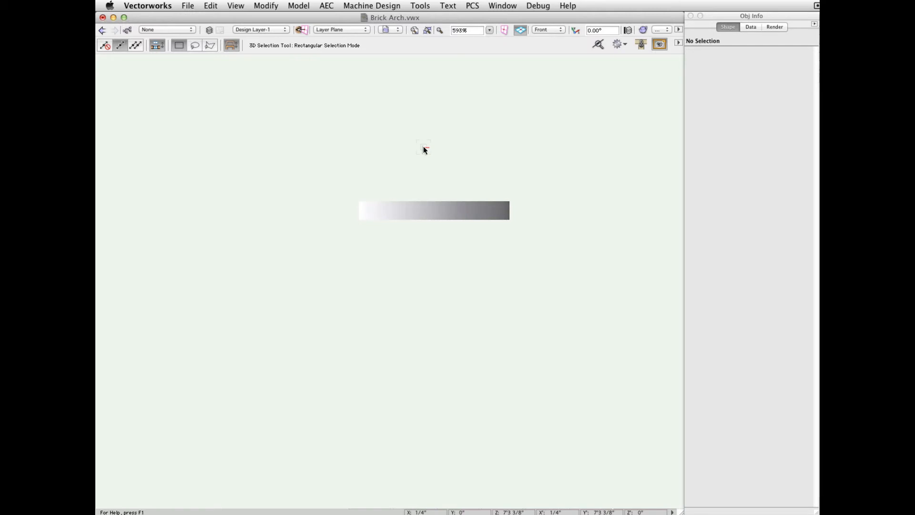
{"action": "left_click", "coordinate": [549, 29]}
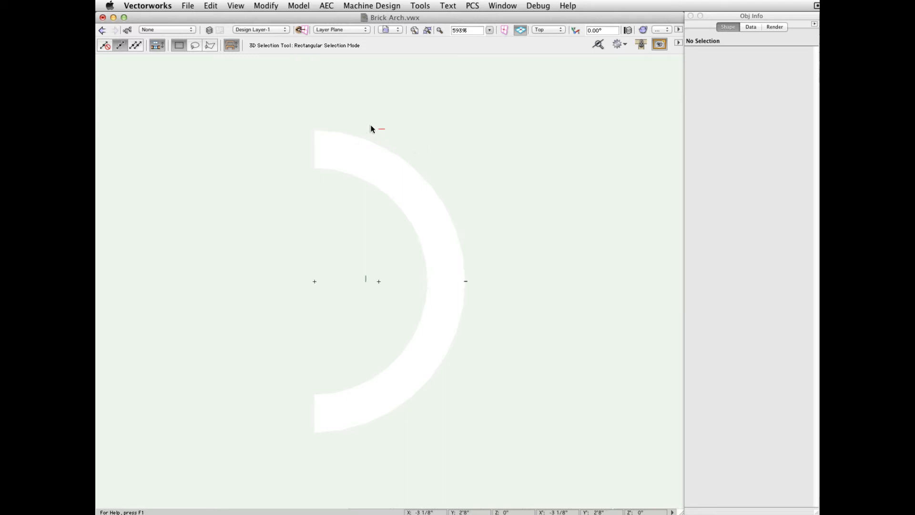
{"action": "left_click", "coordinate": [640, 44]}
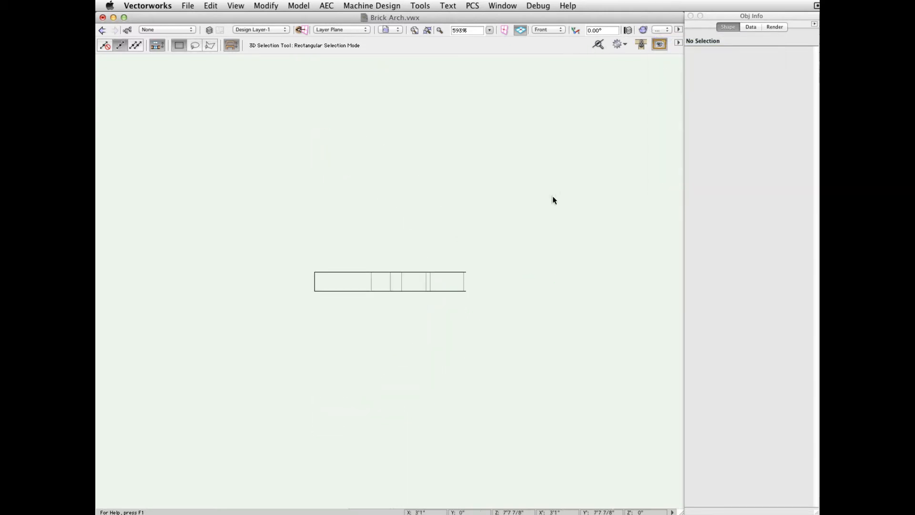
{"action": "left_click", "coordinate": [389, 286]}
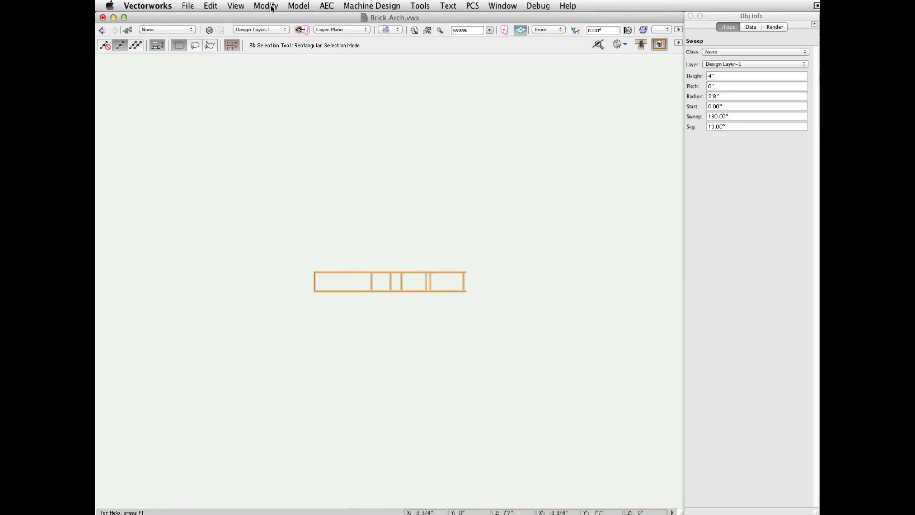
{"action": "left_click", "coordinate": [265, 5]}
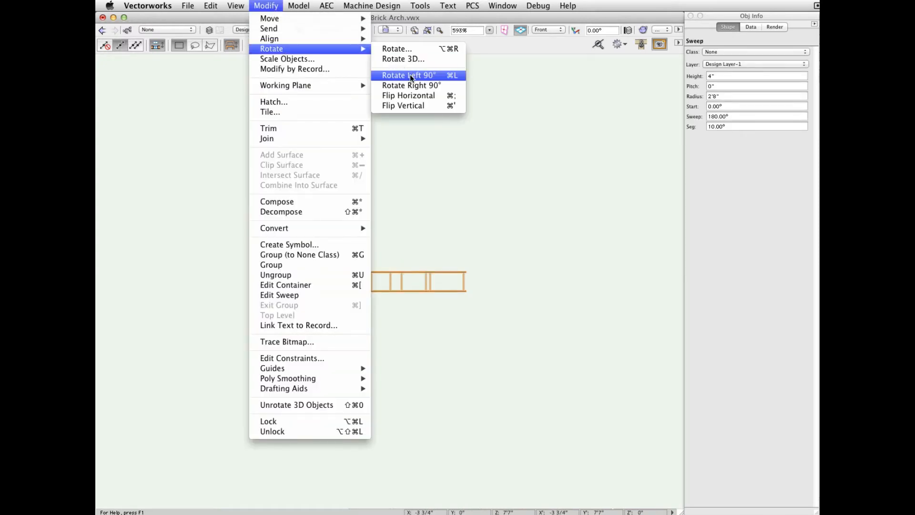
{"action": "left_click", "coordinate": [408, 75]}
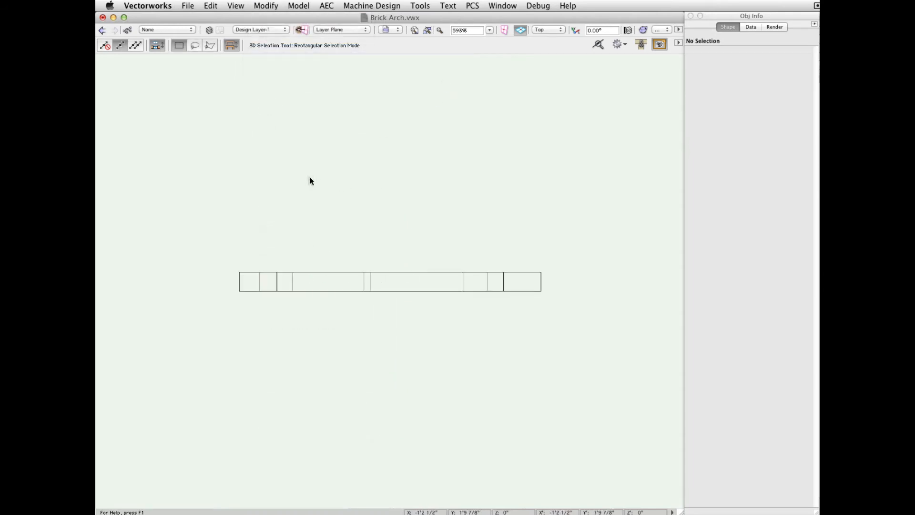
{"action": "left_click", "coordinate": [552, 30]}
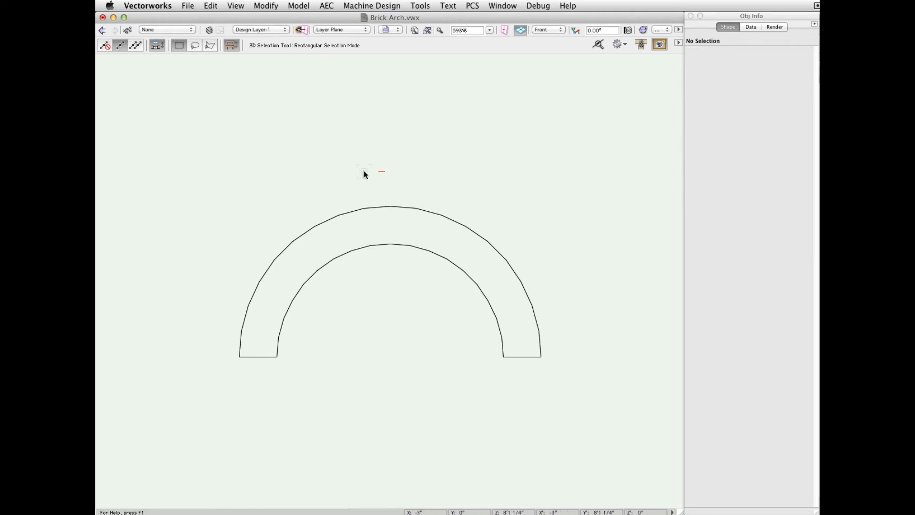
Step: Render the arch shaded and inspect the Brick Soldier Course texture without saving changes
{"action": "left_click", "coordinate": [662, 29]}
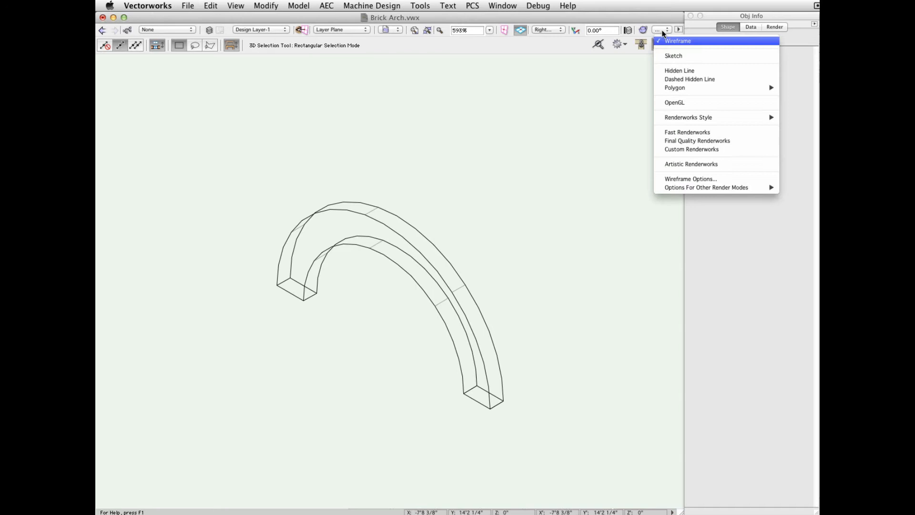
{"action": "left_click", "coordinate": [675, 103]}
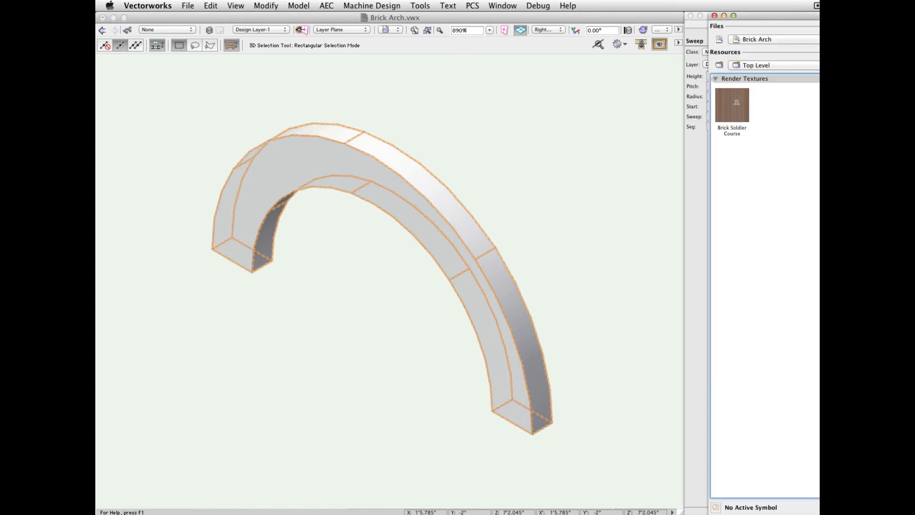
{"action": "right_click", "coordinate": [732, 105]}
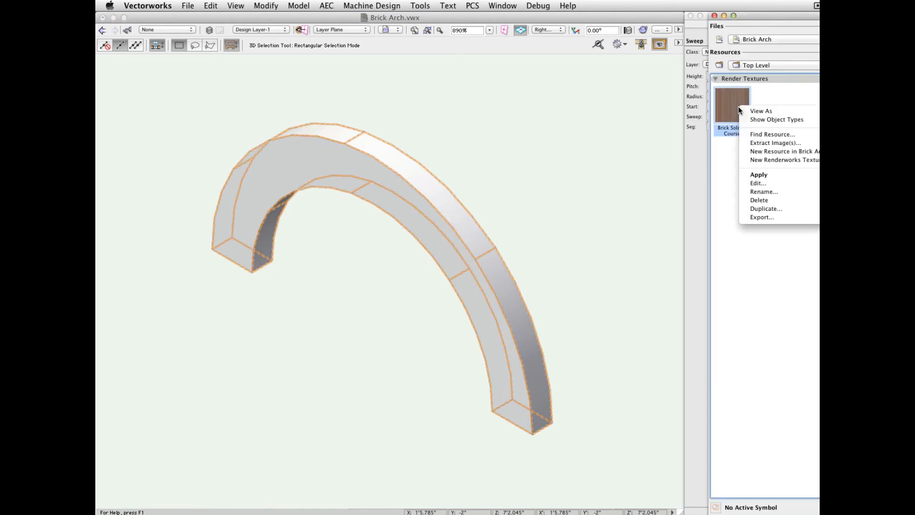
{"action": "mouse_move", "coordinate": [769, 185]}
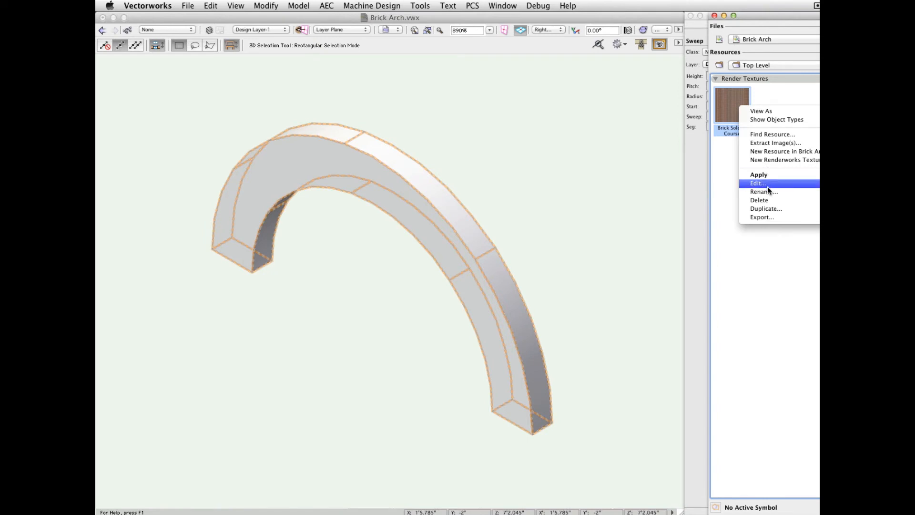
{"action": "left_click", "coordinate": [757, 183]}
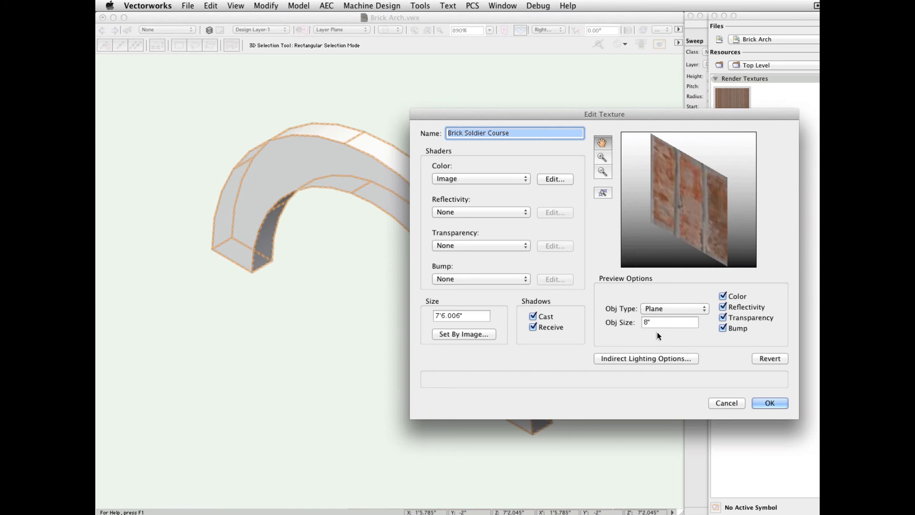
{"action": "left_click", "coordinate": [670, 322]}
{"action": "type", "text": "16"}
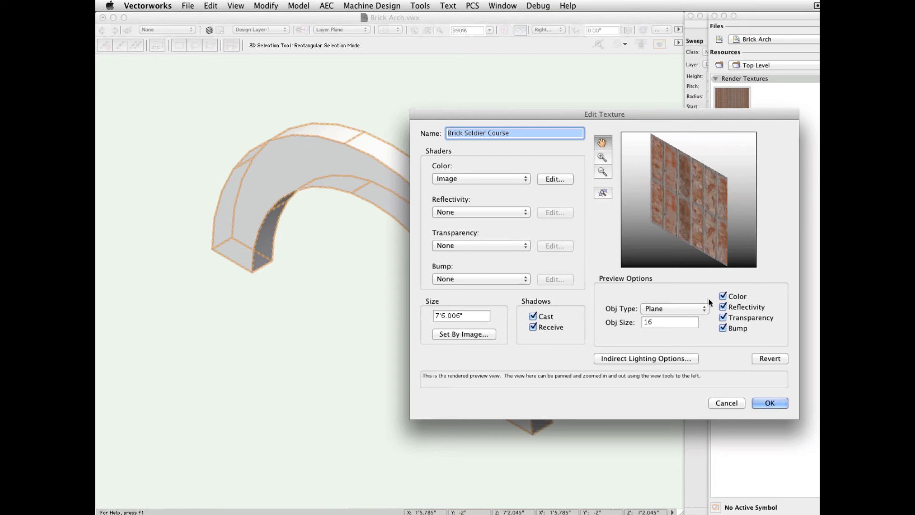
{"action": "mouse_move", "coordinate": [663, 243]}
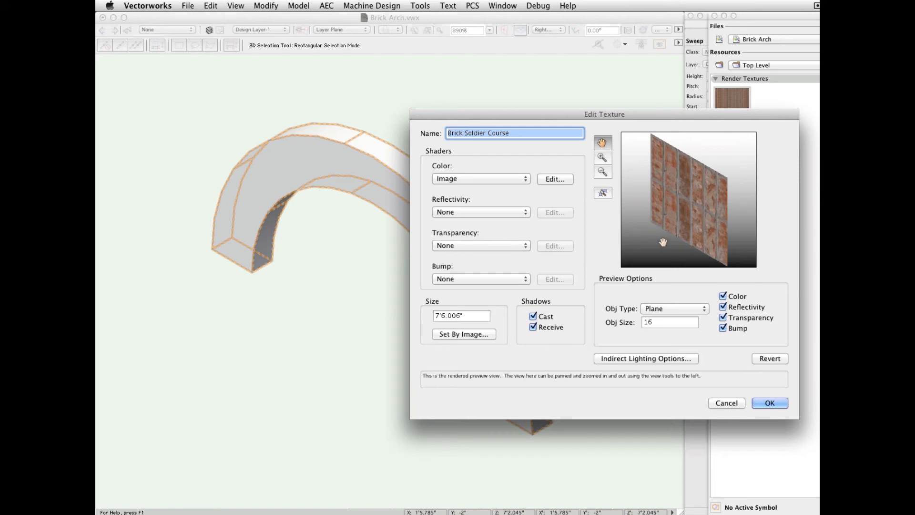
{"action": "mouse_move", "coordinate": [733, 404]}
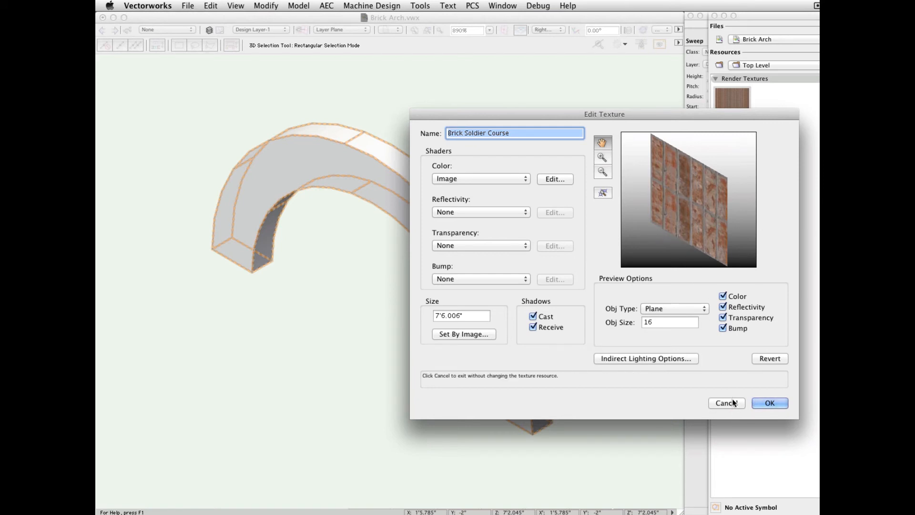
{"action": "left_click", "coordinate": [770, 403]}
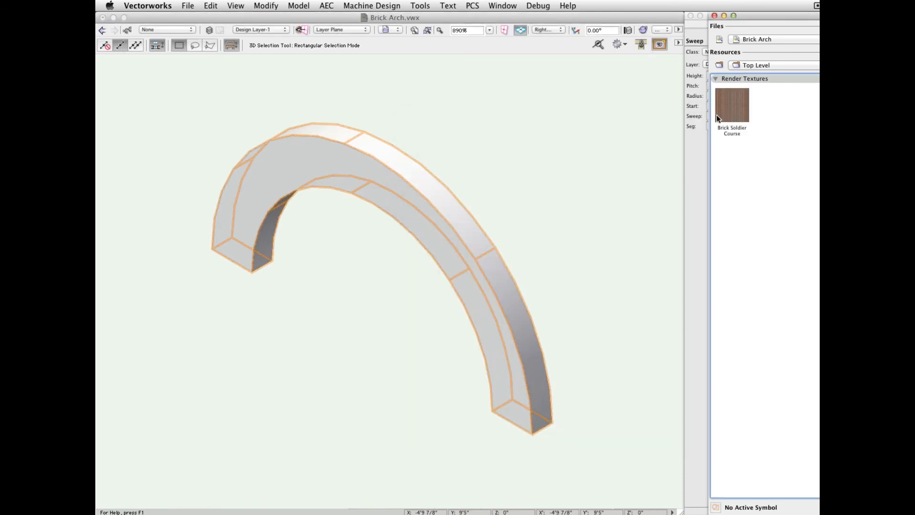
{"action": "mouse_move", "coordinate": [724, 109]}
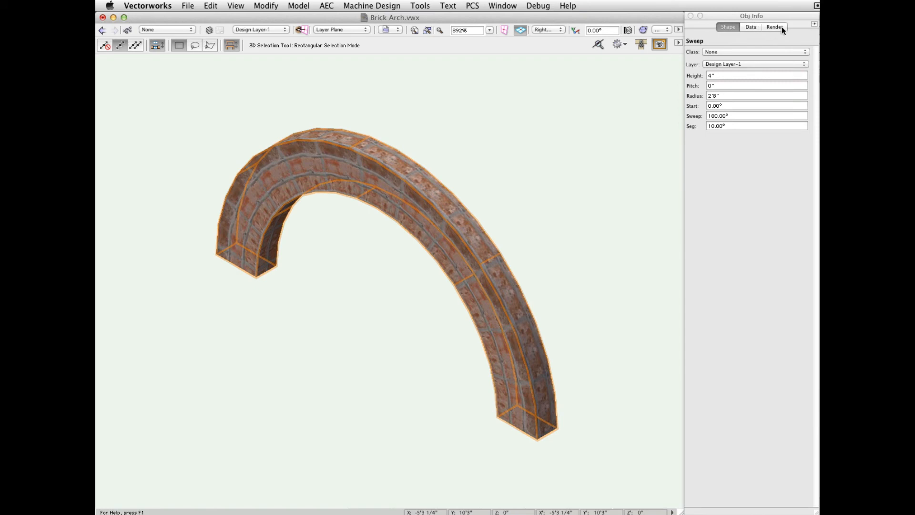
Step: Set the arch's Brick Soldier Course texture rotation to 90° in the Render tab
{"action": "left_click", "coordinate": [776, 28]}
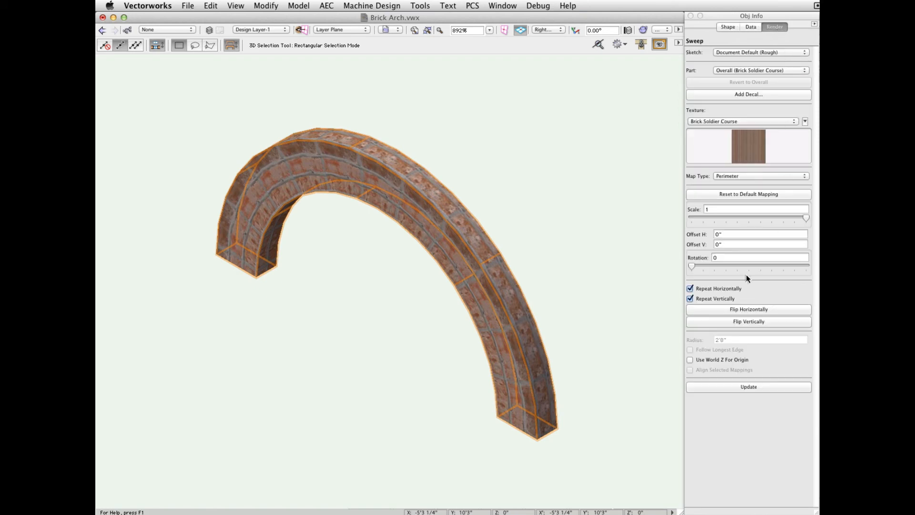
{"action": "left_click", "coordinate": [760, 257]}
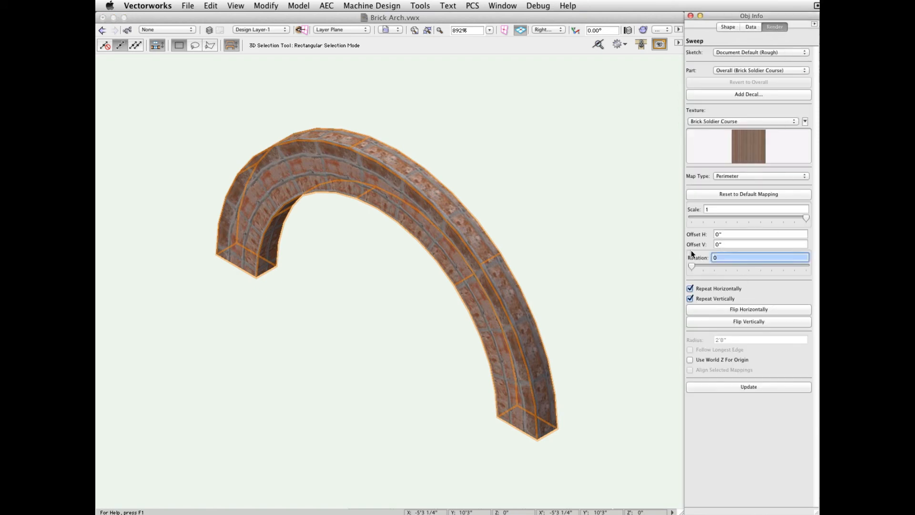
{"action": "type", "text": "90"}
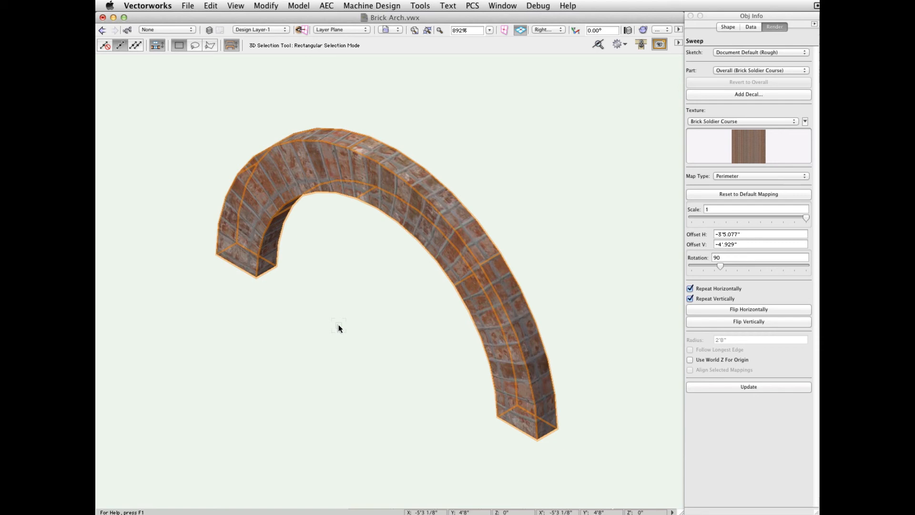
{"action": "left_click", "coordinate": [548, 30]}
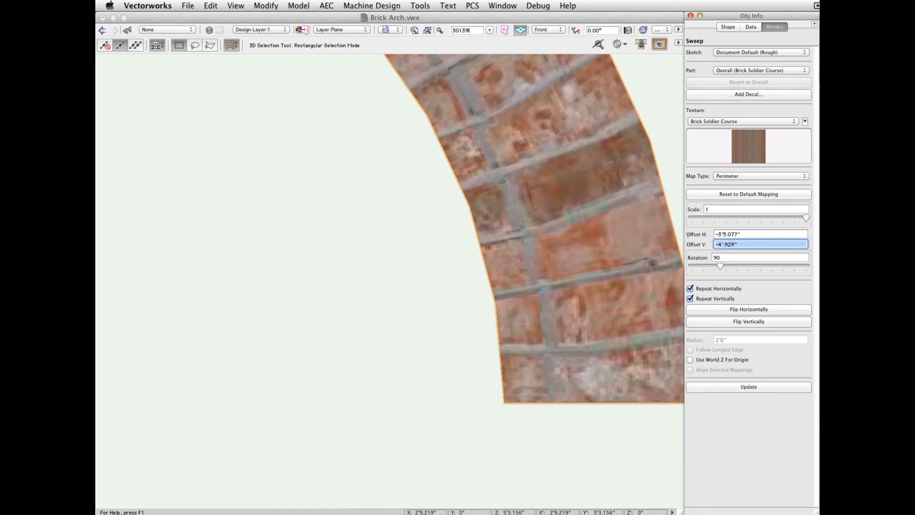
Step: Enter 0 for the texture's Offset V on the arch
{"action": "type", "text": "0\""}
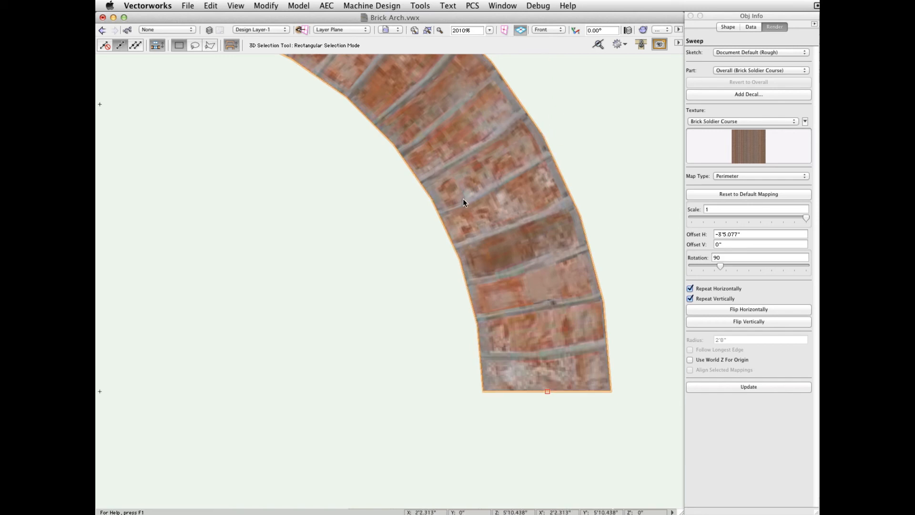
{"action": "mouse_move", "coordinate": [516, 273]}
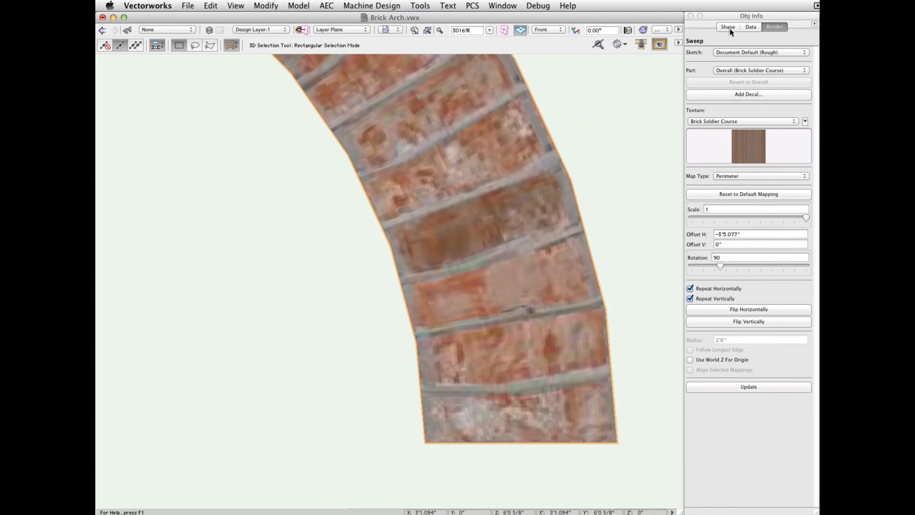
Step: Change the sweep's segment angle in the Shape tab from 10° to 5°, then 2.50°
{"action": "left_click", "coordinate": [728, 27]}
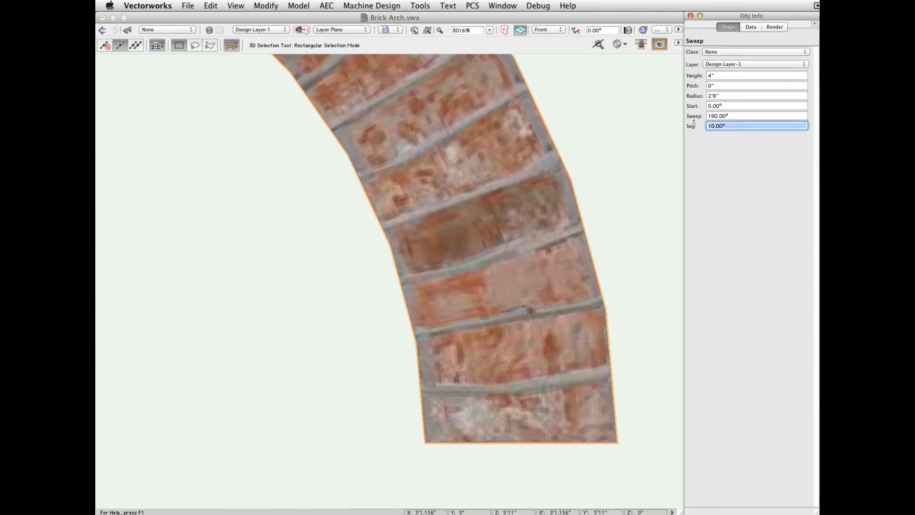
{"action": "mouse_move", "coordinate": [579, 118]}
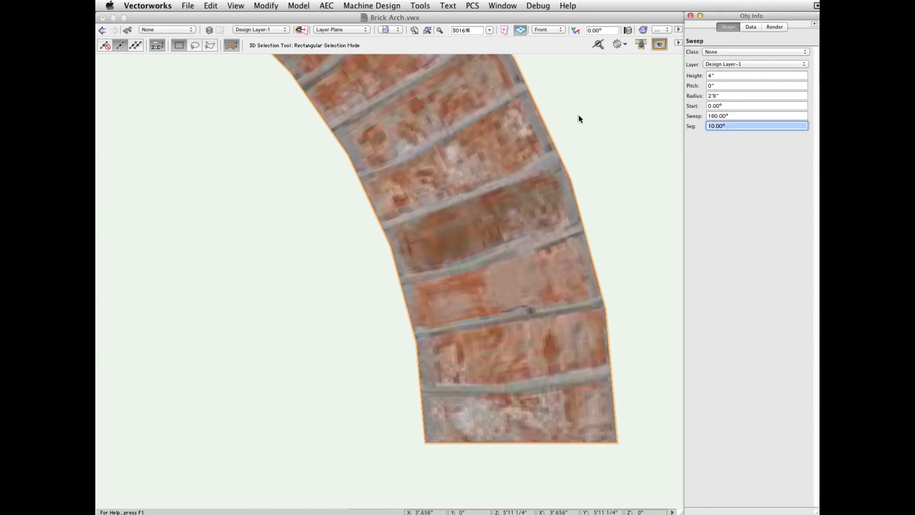
{"action": "type", "text": "5.00"}
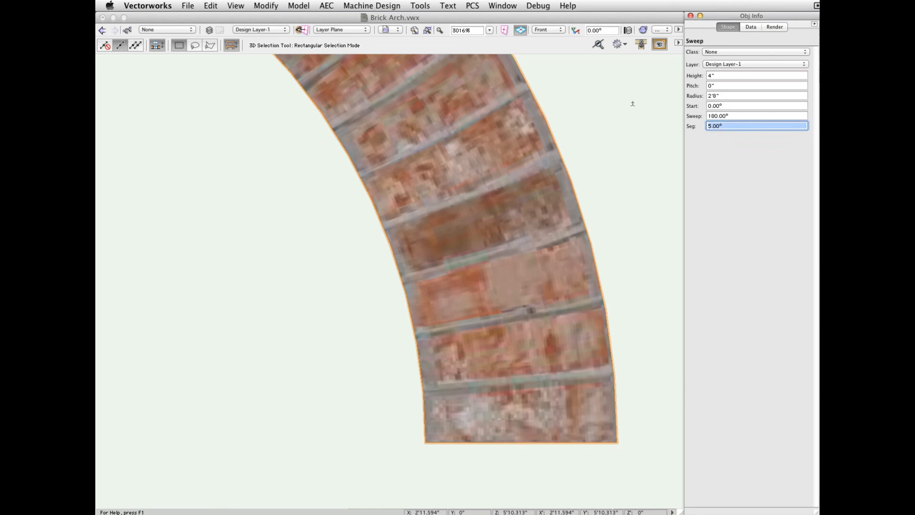
{"action": "type", "text": "2.50°"}
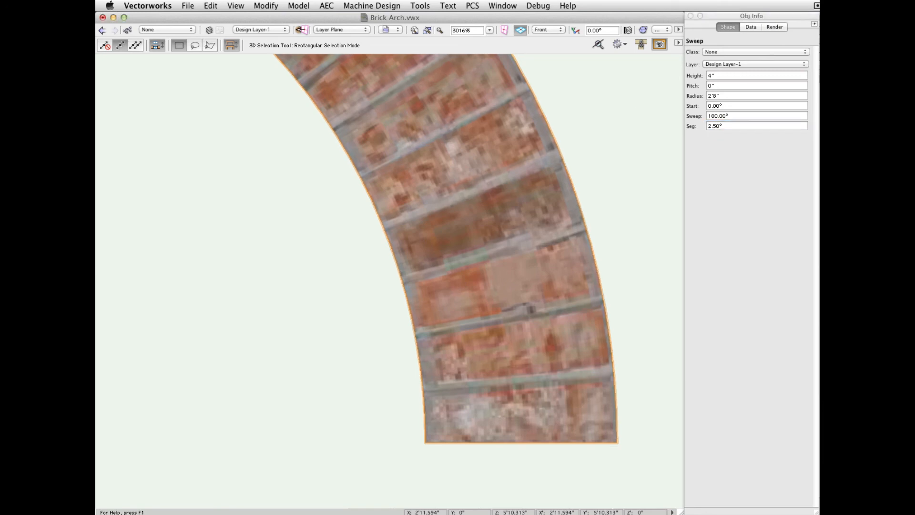